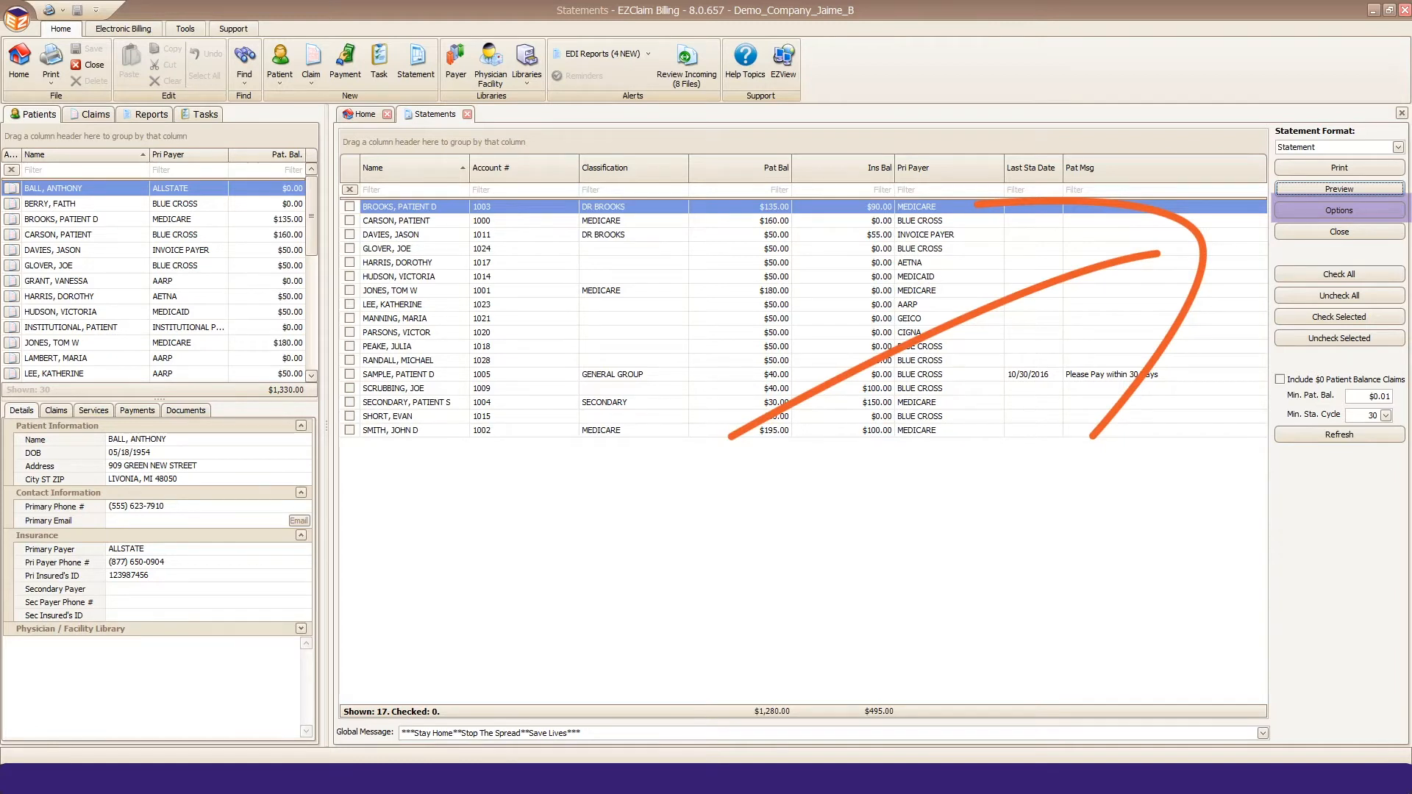
Step: Open Statement Options and expand the Reason Codes list, showing codes 1, 2 and 3 checked
left_click(1336, 209)
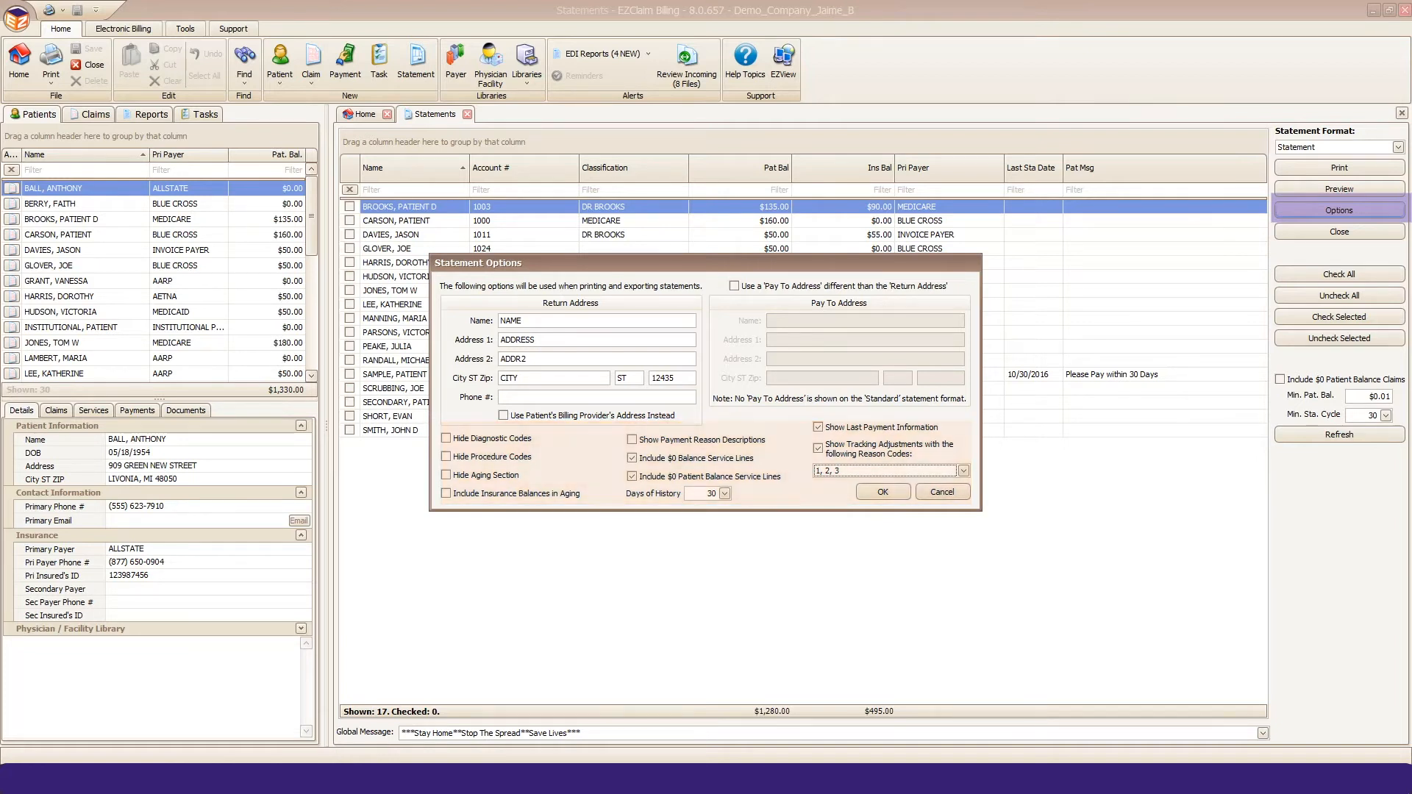
mouse_move(489, 438)
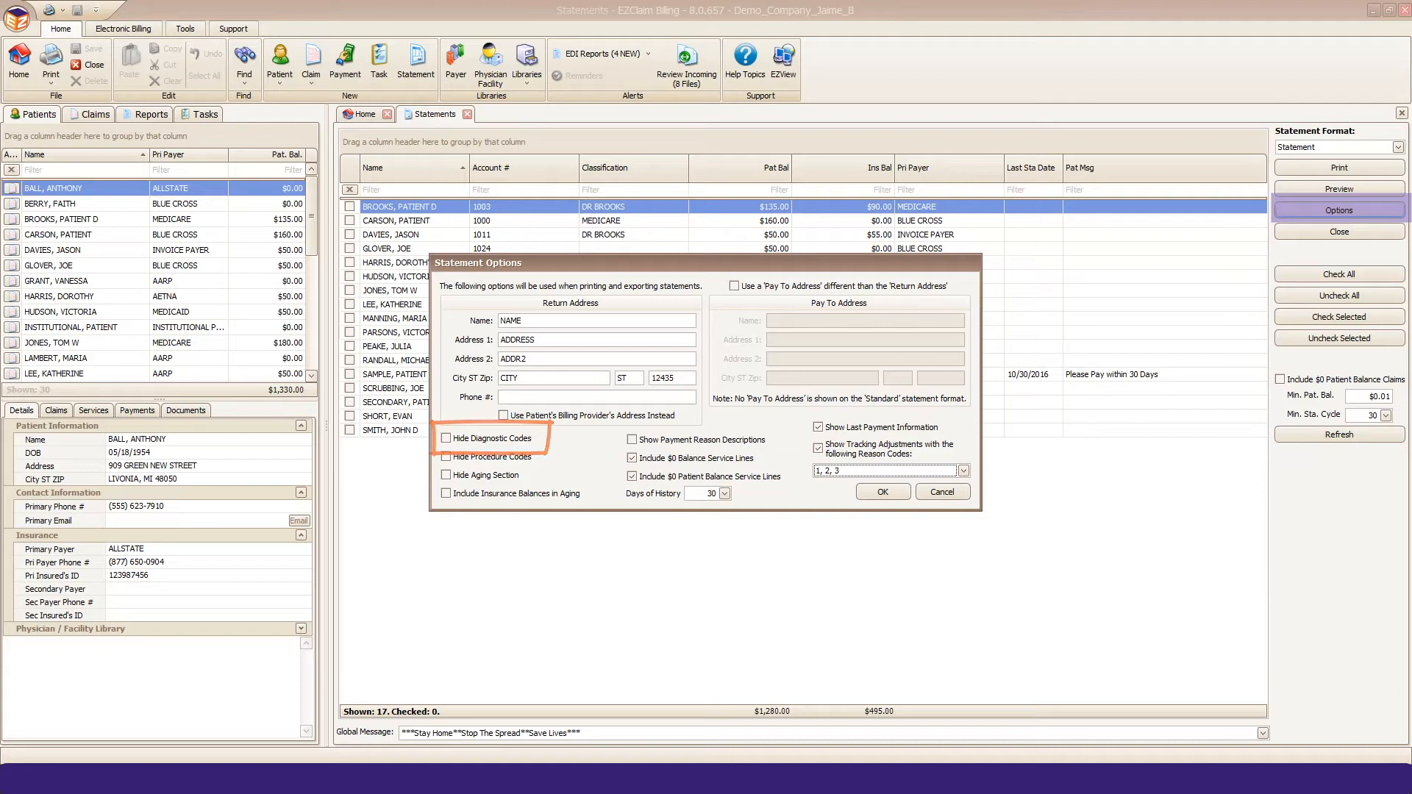
mouse_move(489, 438)
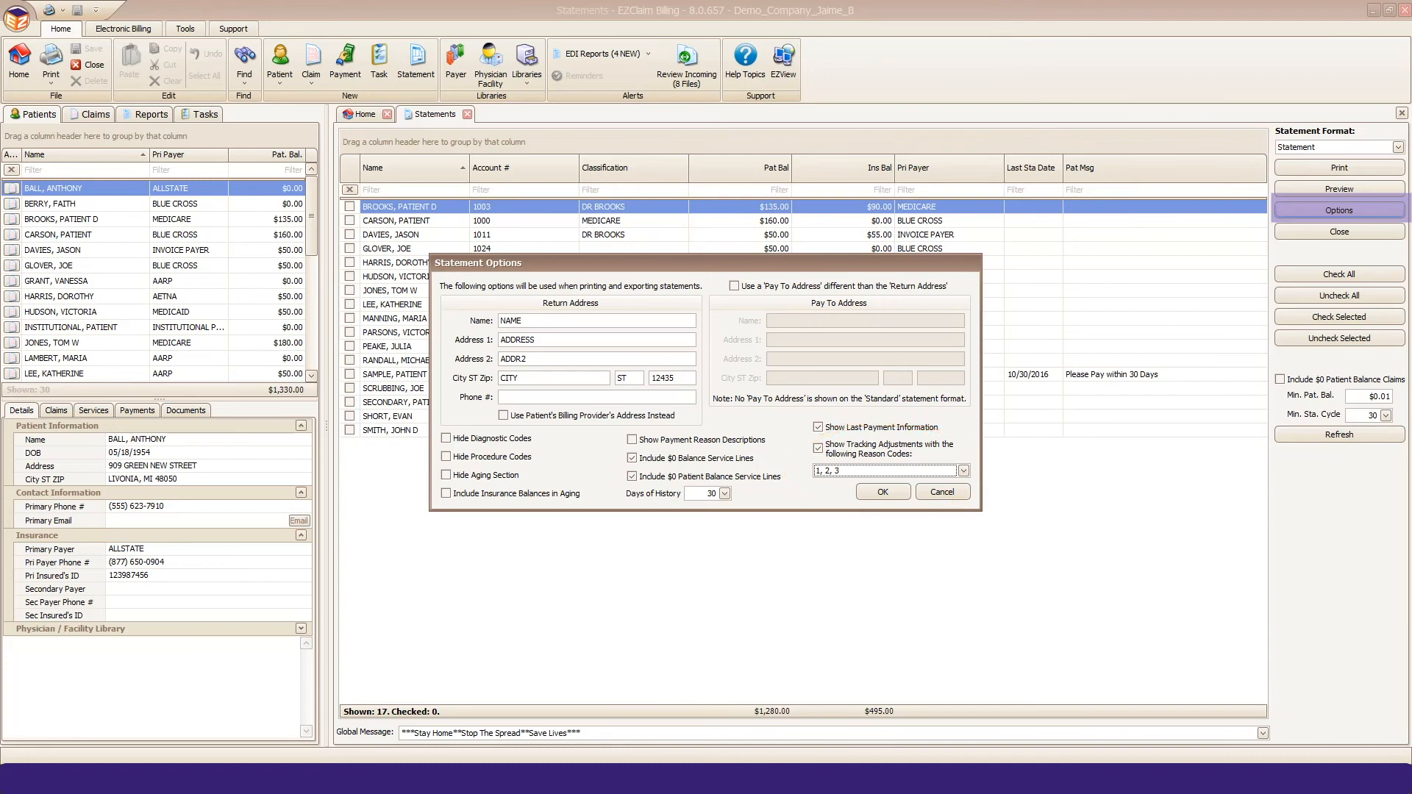
left_click(961, 469)
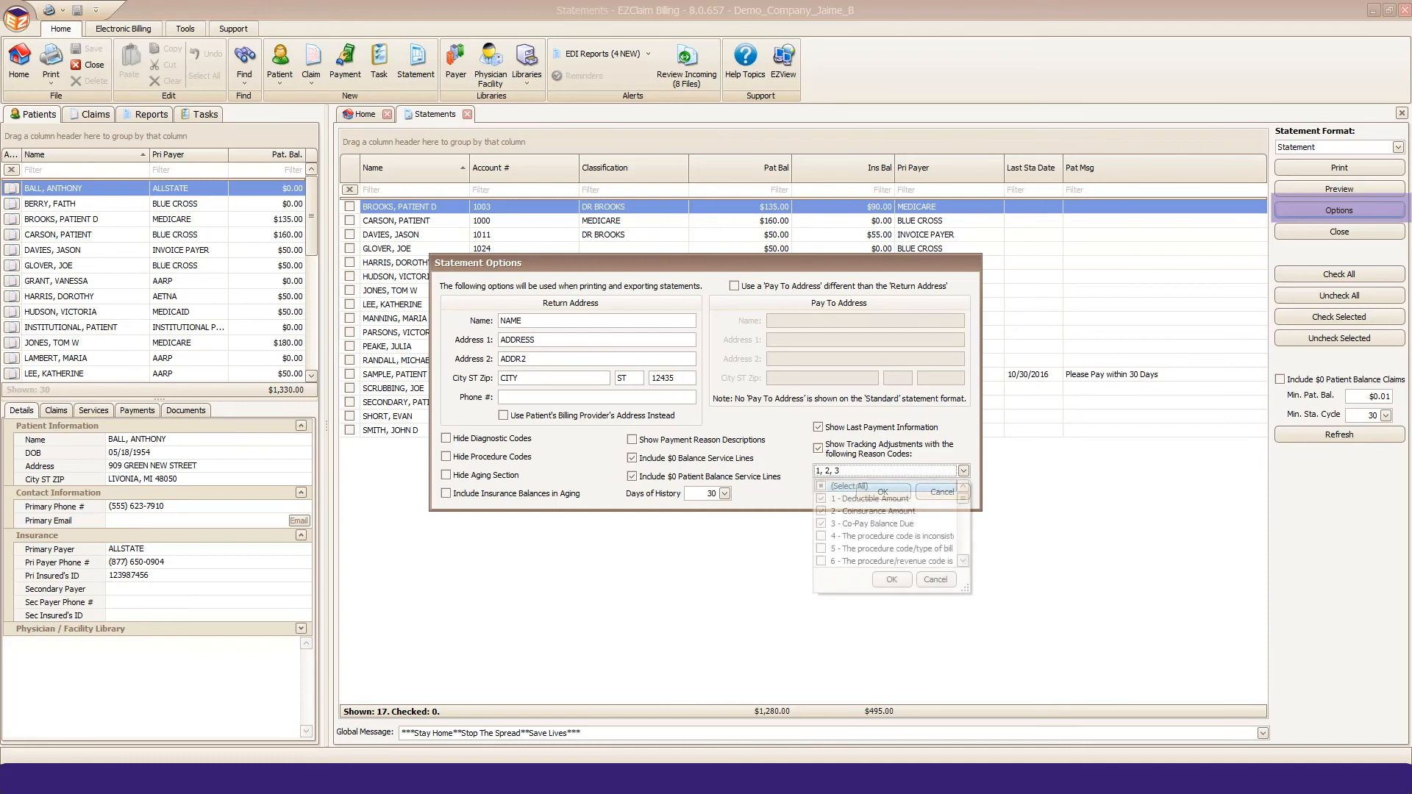